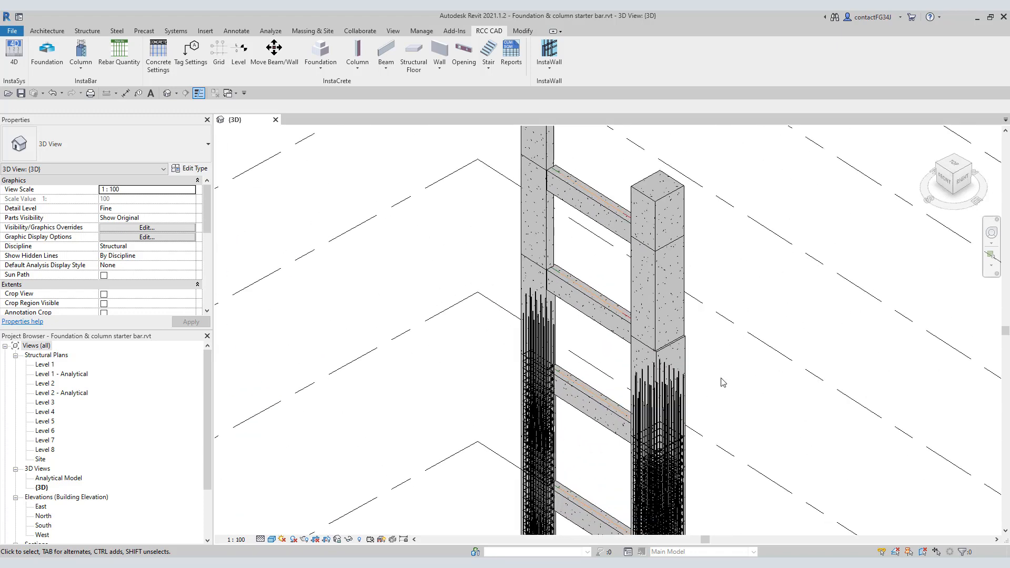
Zoom and pan the 3D view around the column towers to expose the rebar inside.
scroll("up", 3)
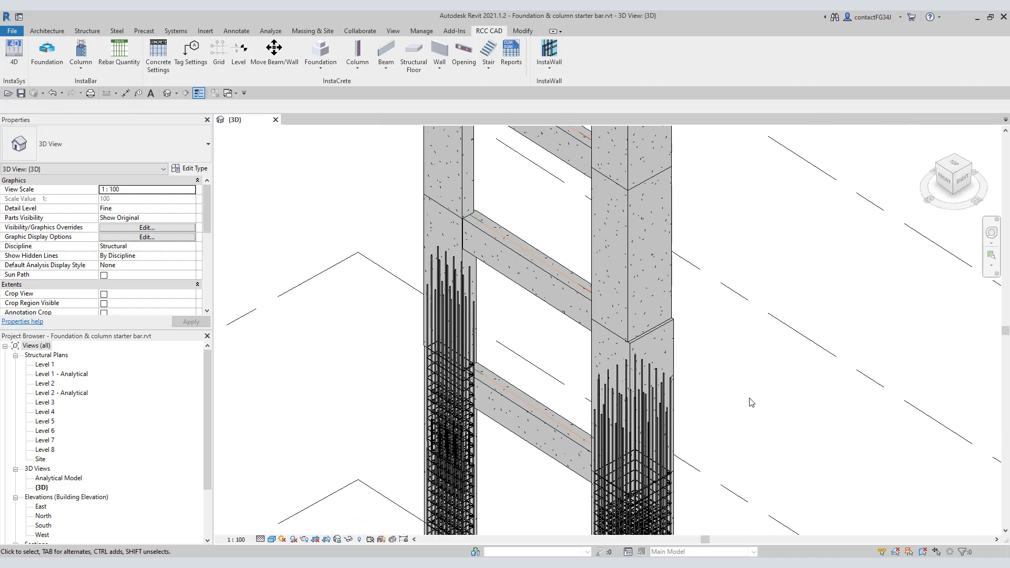
mouse_move(707, 419)
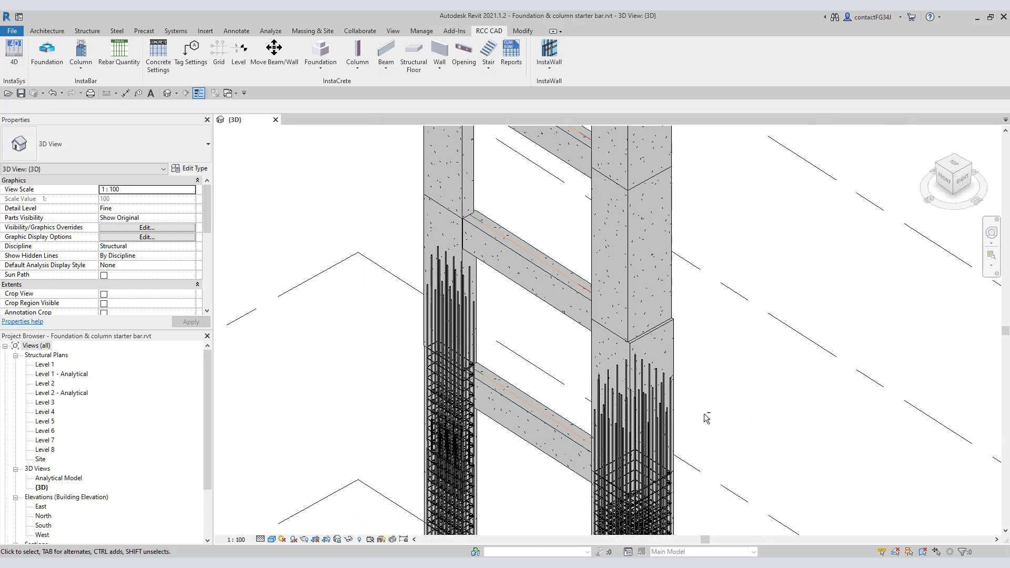
left_click_drag(707, 418, 642, 409)
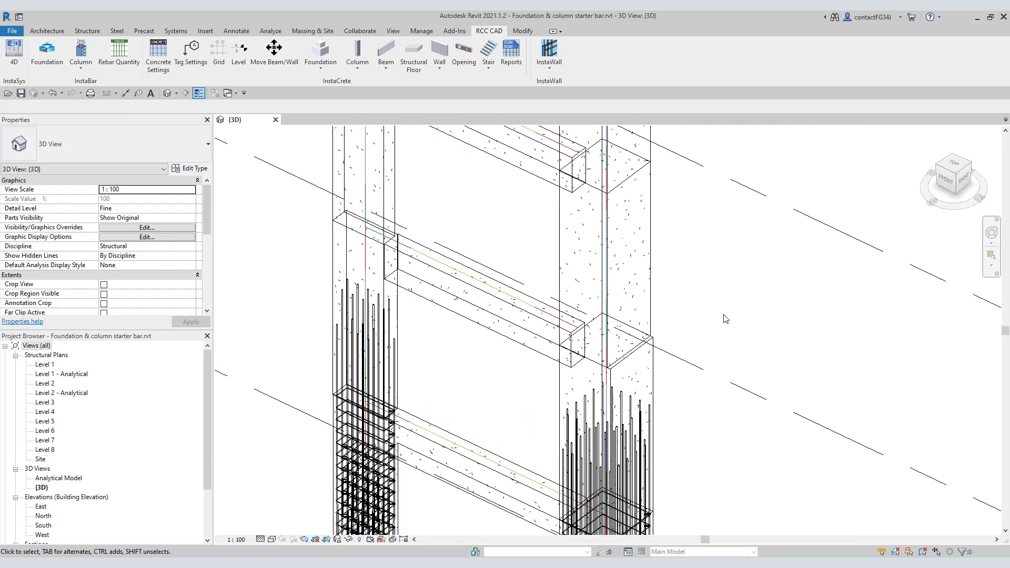
Set the reduced-size column to crank length 200 with 8R stirrups at distance 200.
left_click(81, 53)
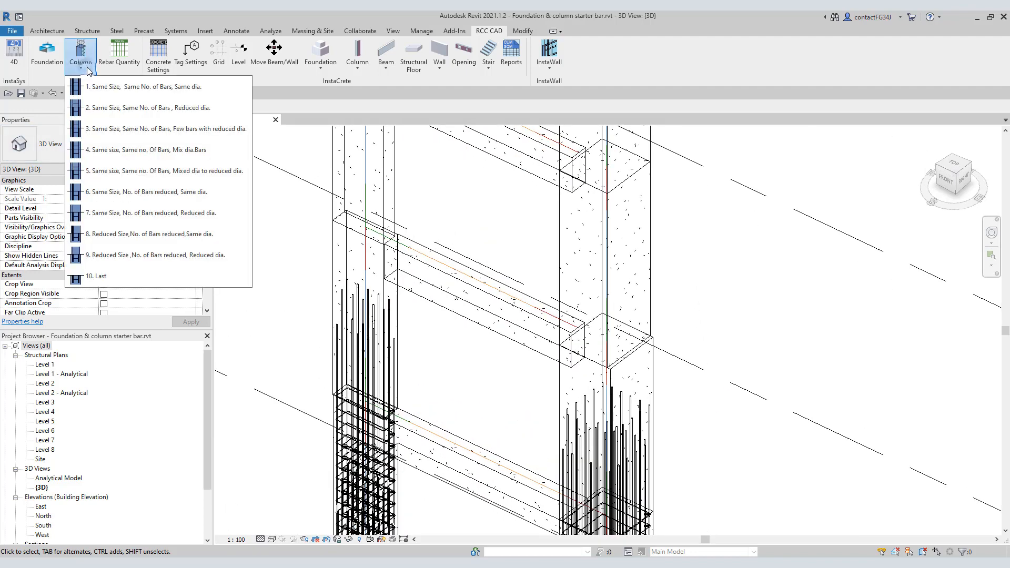
mouse_move(158, 234)
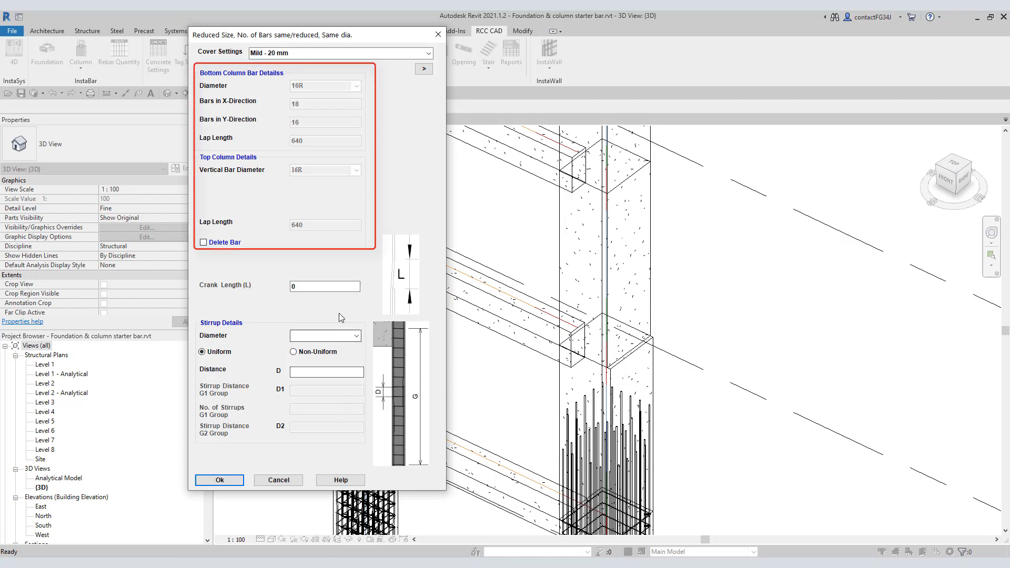
mouse_move(341, 250)
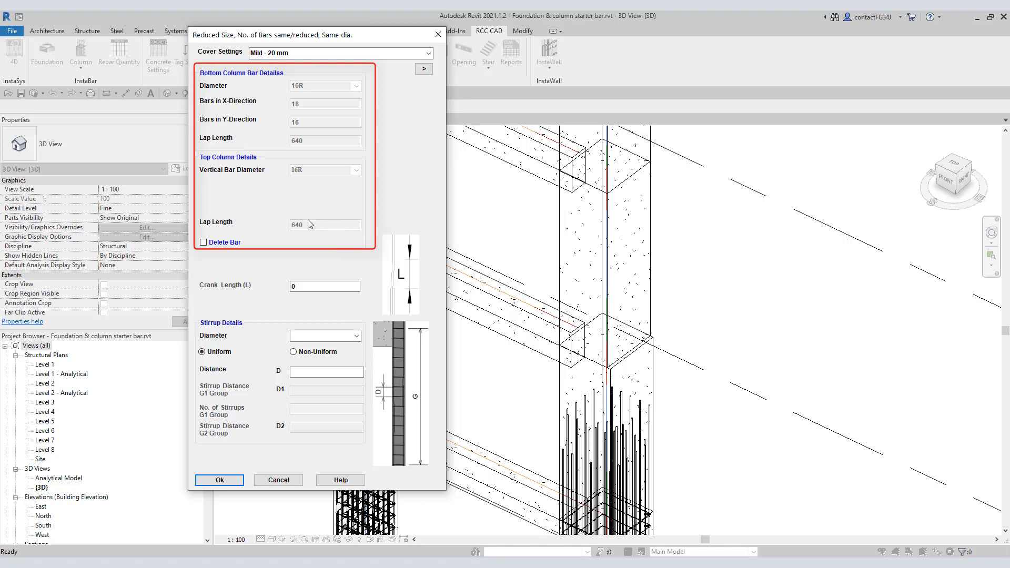
left_click(325, 286)
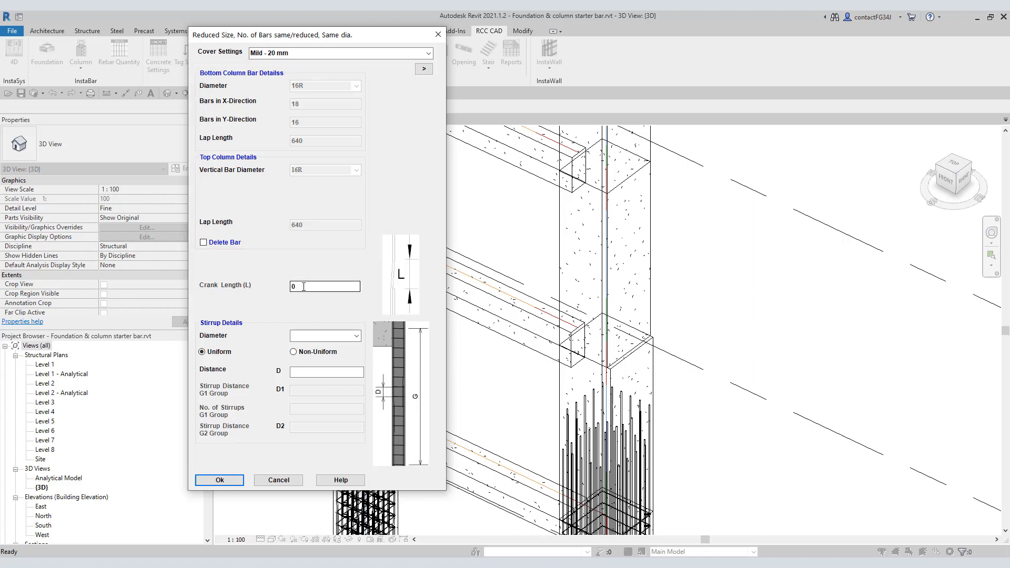
type("200")
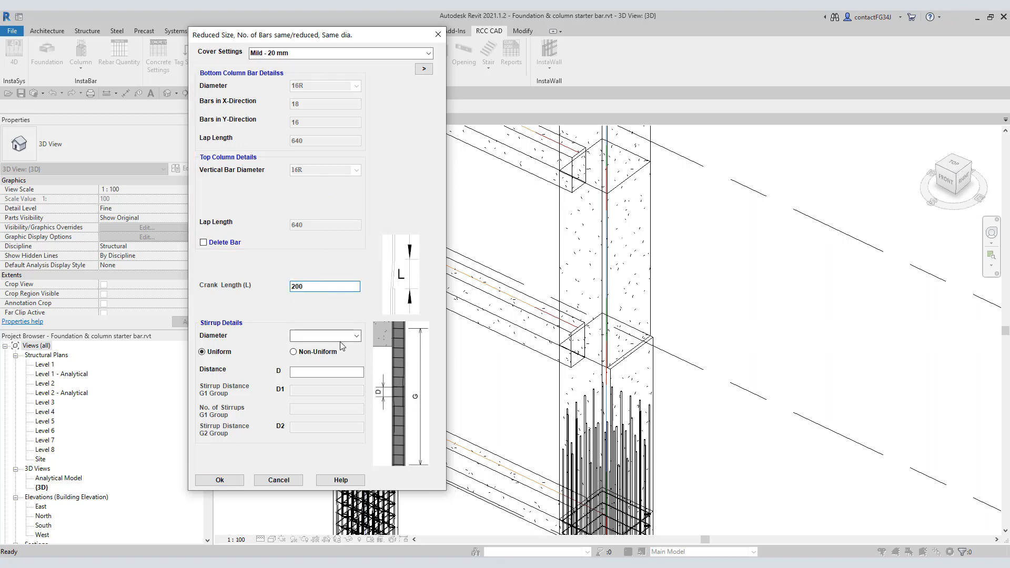
left_click(357, 336)
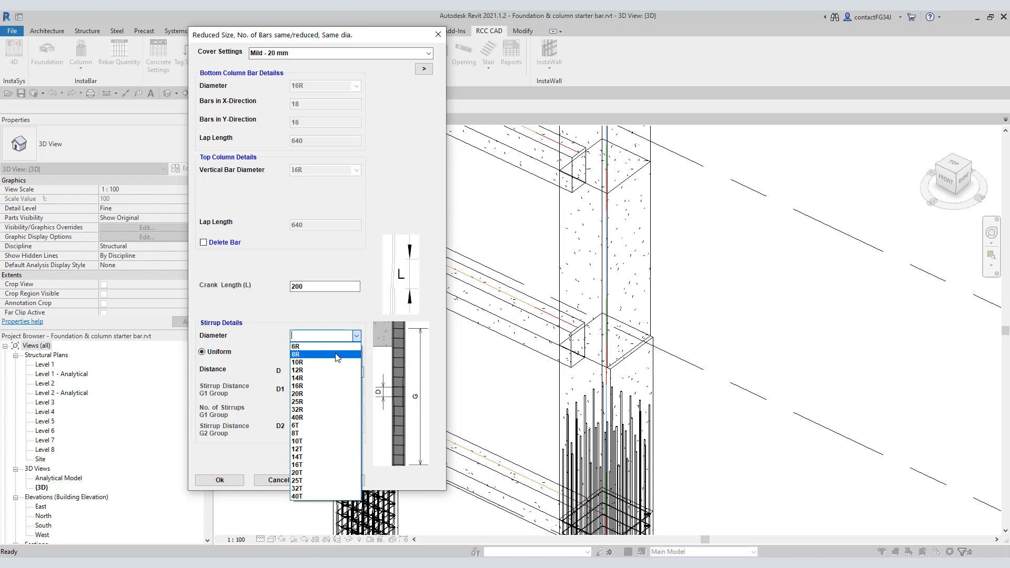
left_click(297, 354)
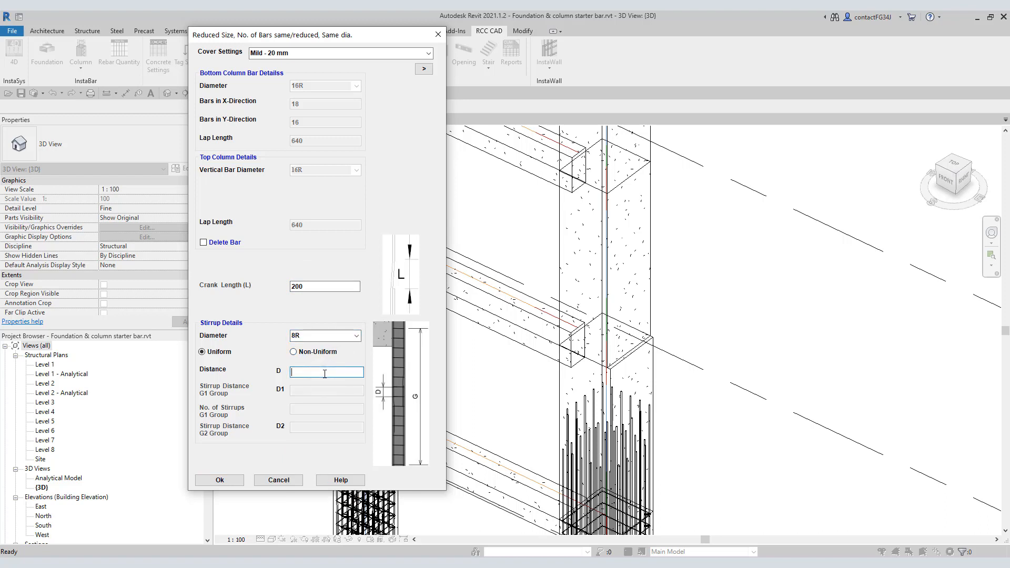
type("200")
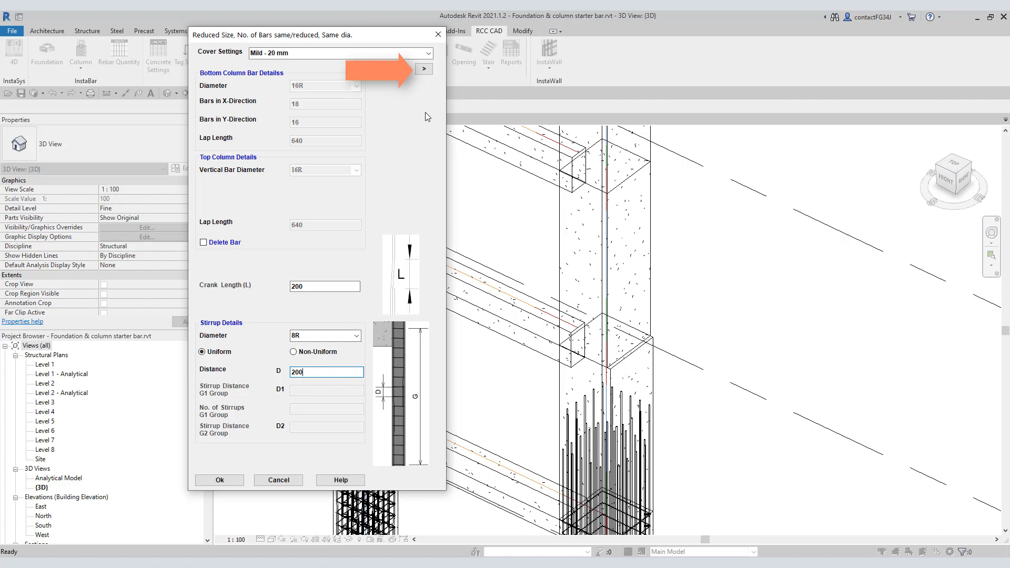
Expand the column bar-layout preview and enable Delete Bar for the edge bars.
left_click(423, 69)
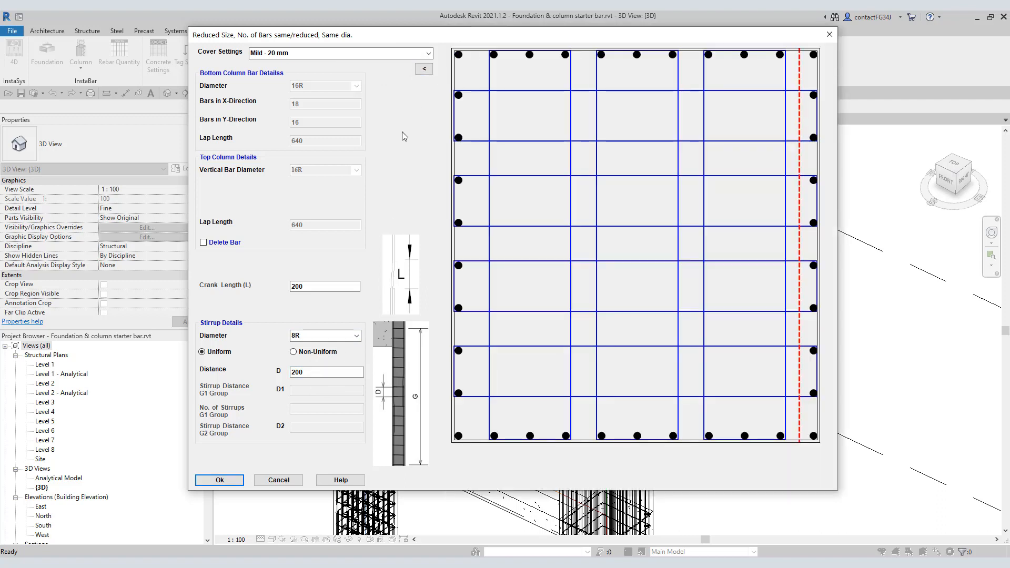
mouse_move(799, 67)
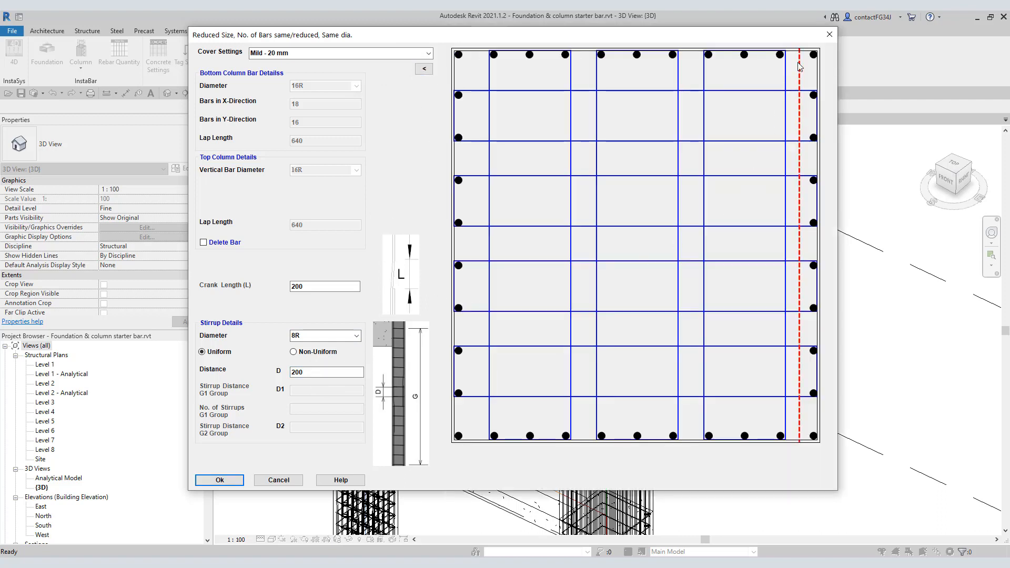
mouse_move(802, 292)
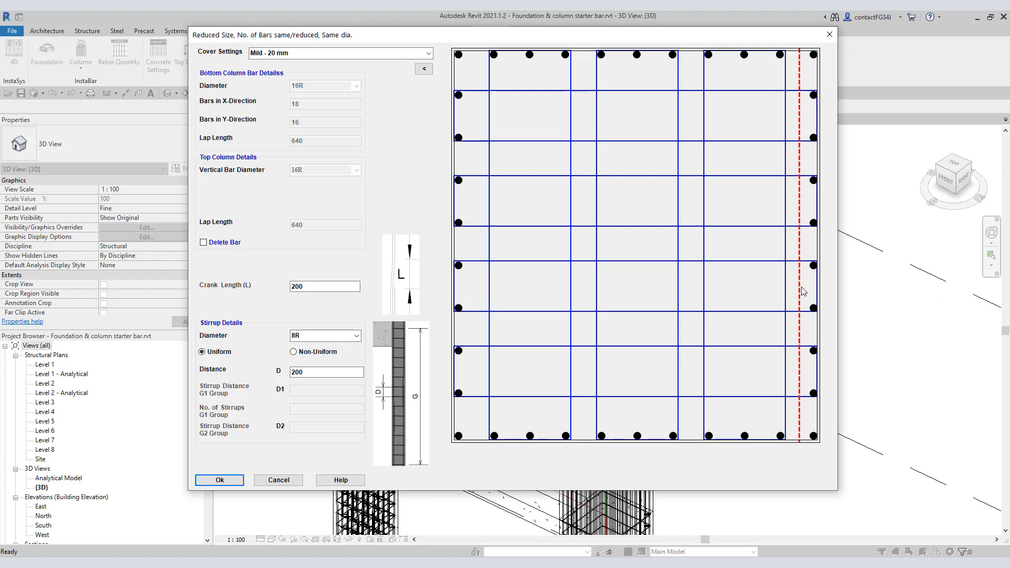
mouse_move(797, 444)
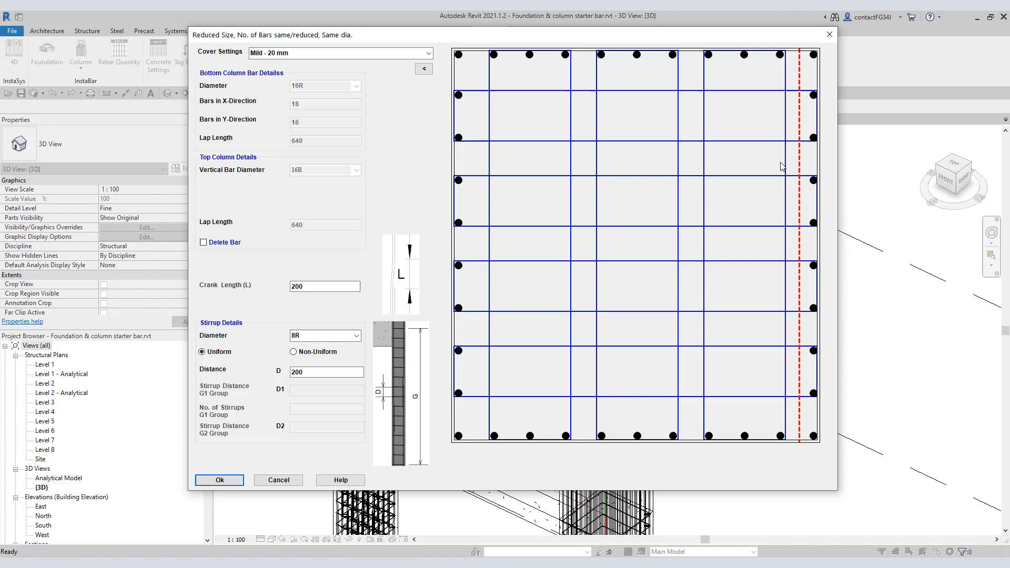
mouse_move(824, 196)
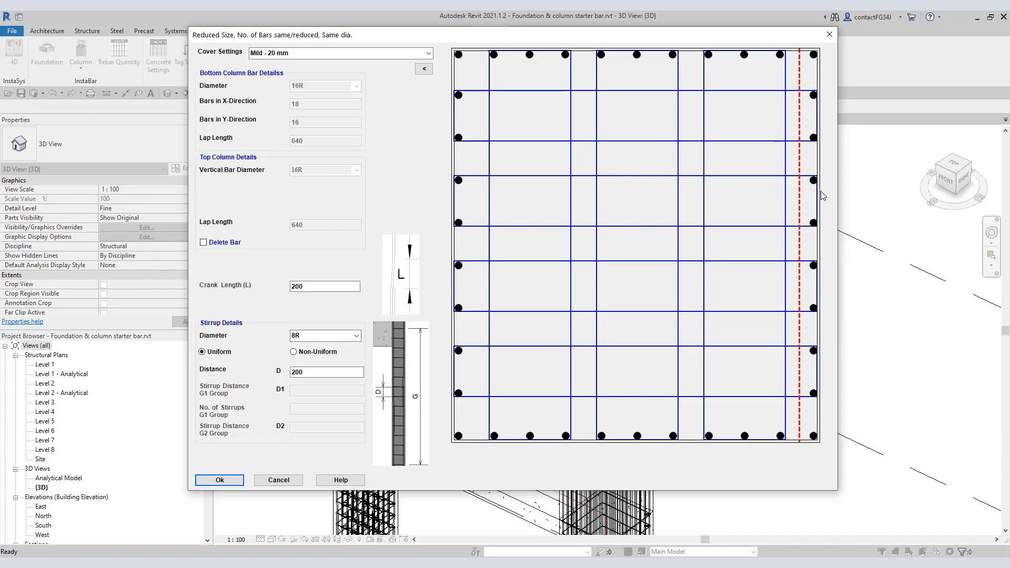
mouse_move(740, 367)
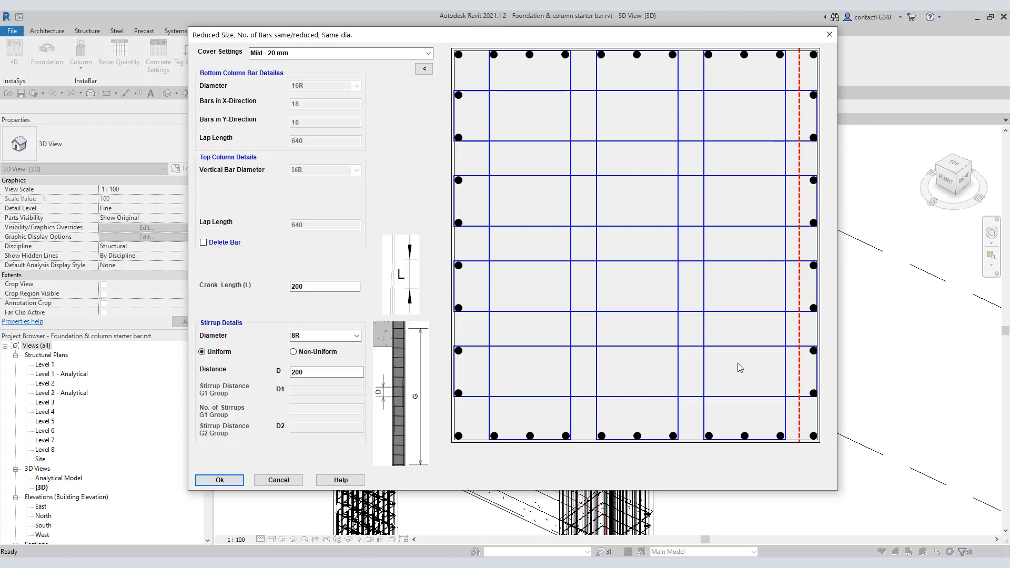
left_click(203, 242)
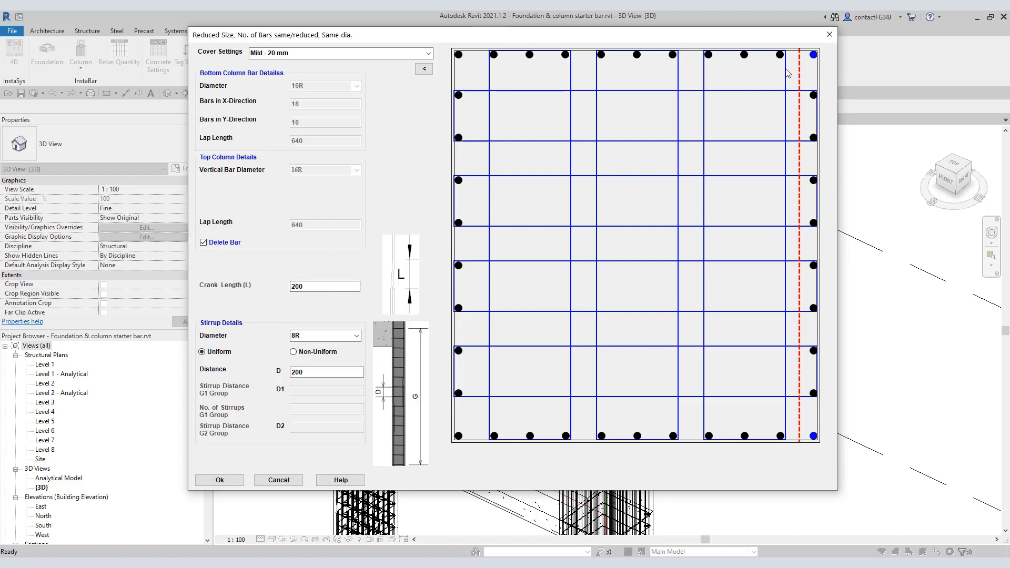
mouse_move(790, 436)
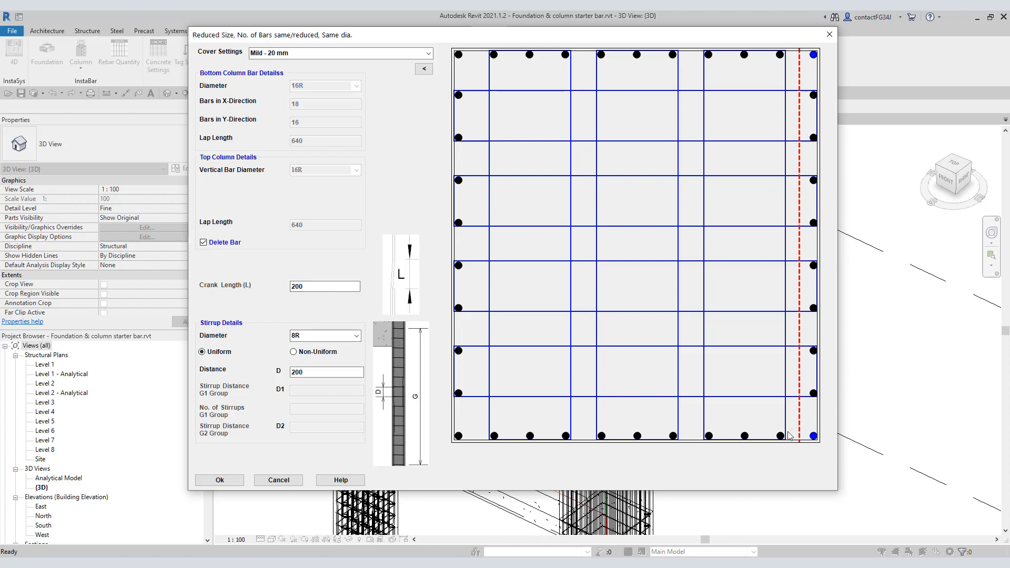
mouse_move(786, 440)
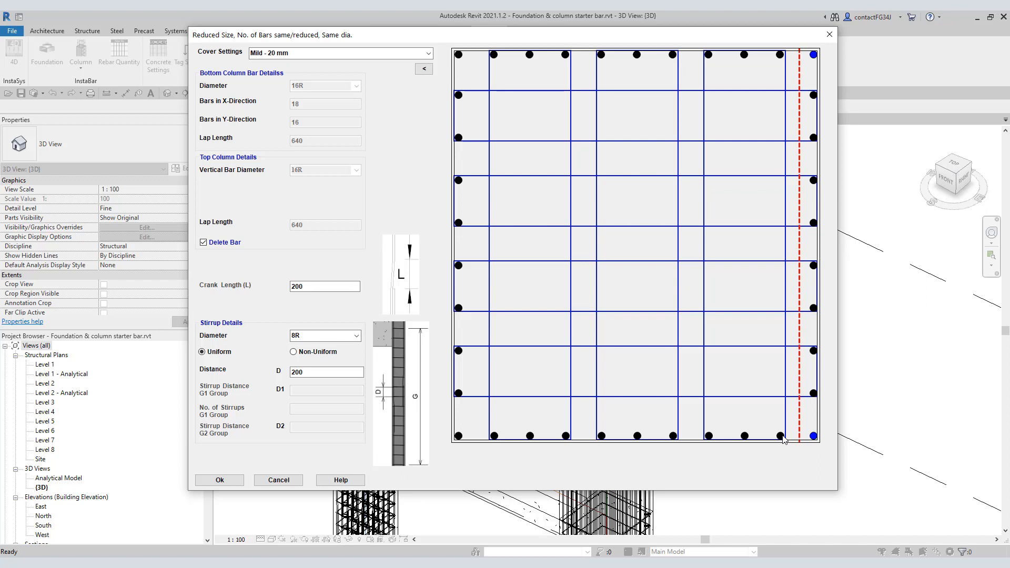
mouse_move(788, 436)
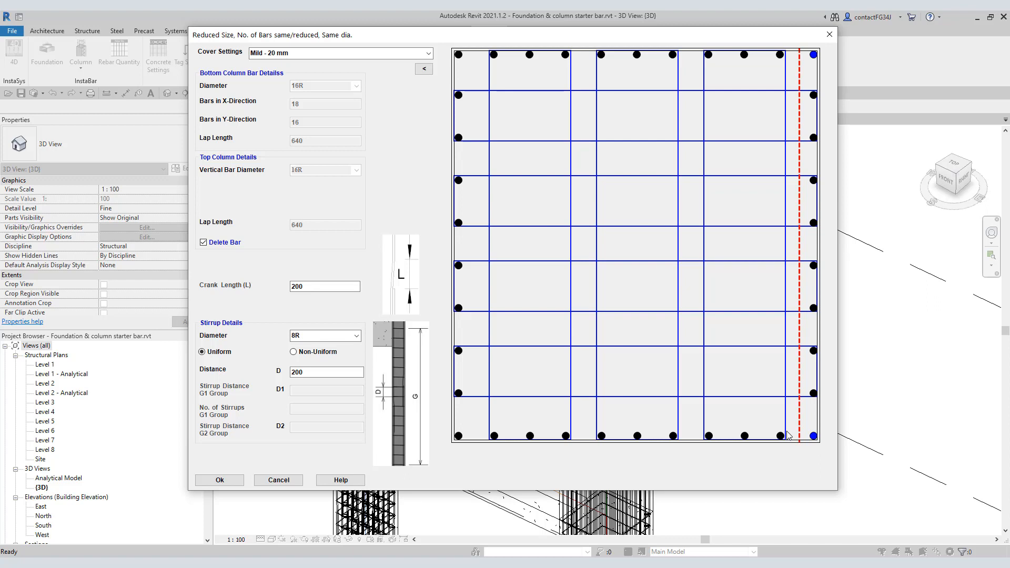
mouse_move(808, 96)
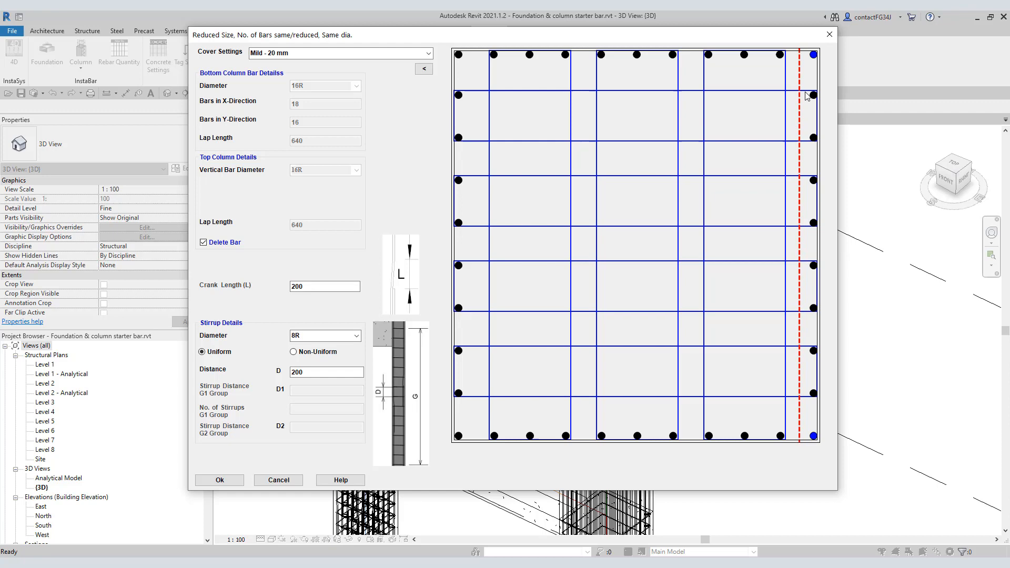
mouse_move(808, 63)
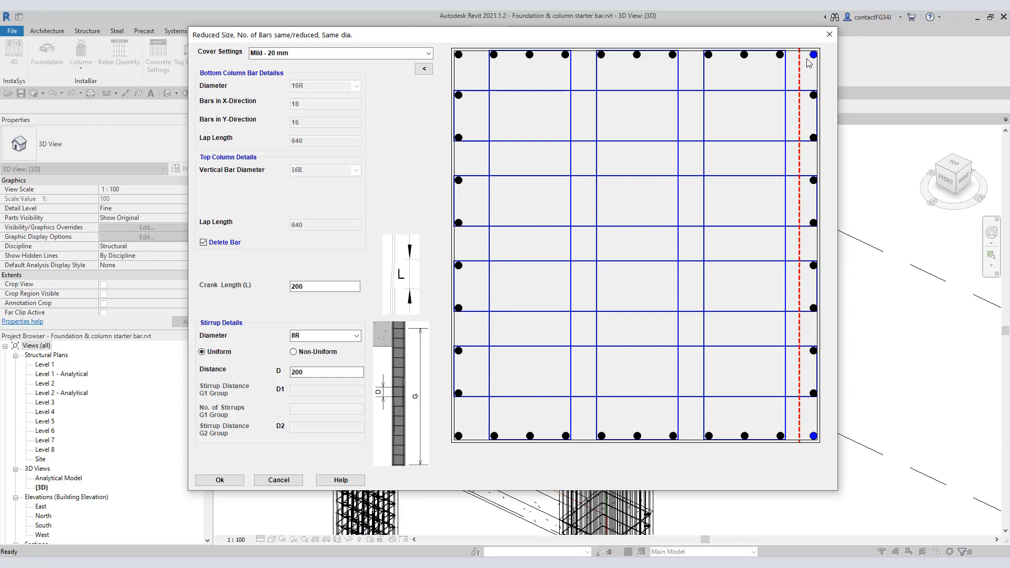
Generate the first reduced column's rebar and return to the 3D view to see both towers.
left_click(218, 479)
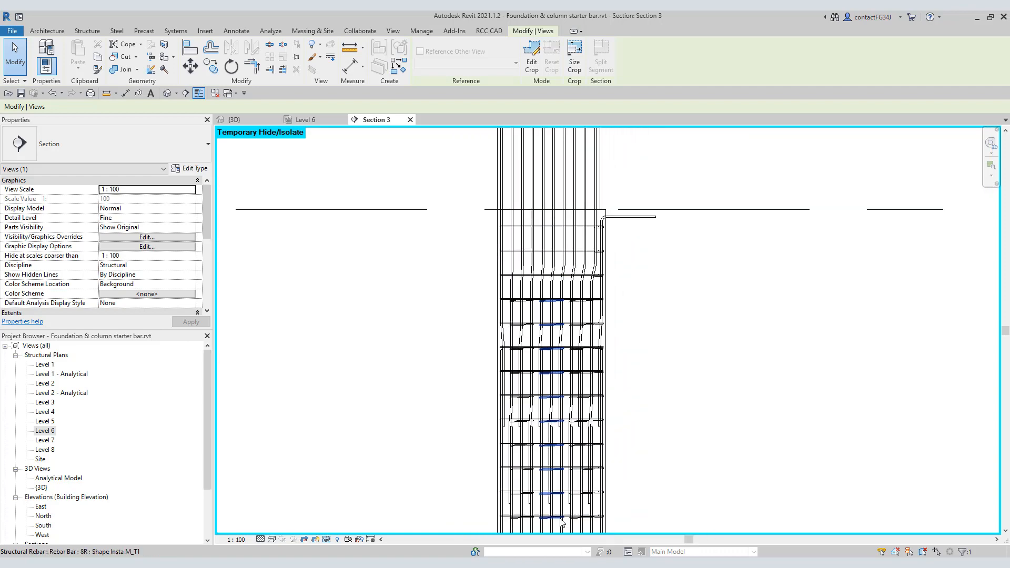
left_click(235, 119)
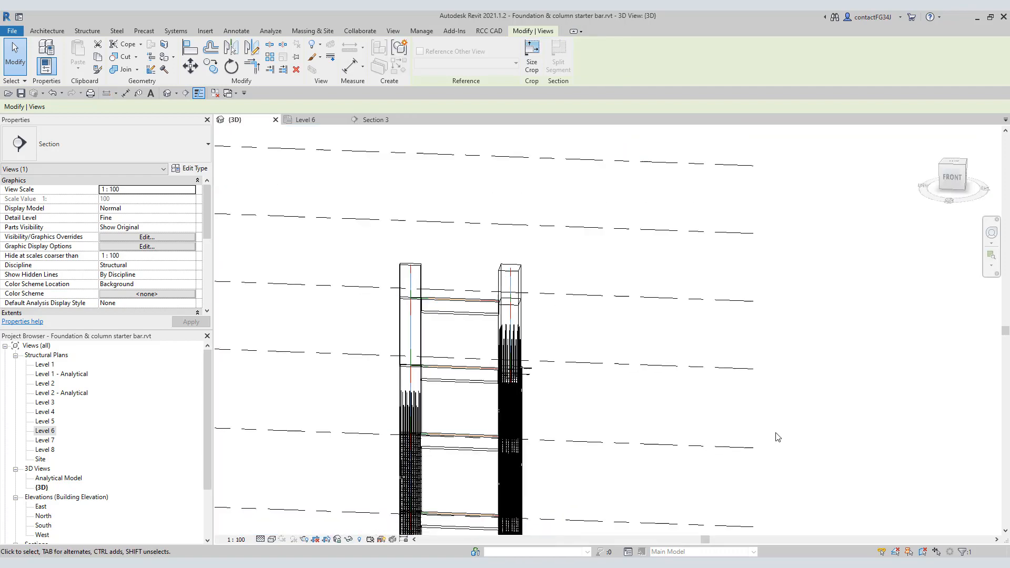
left_click_drag(777, 437, 750, 409)
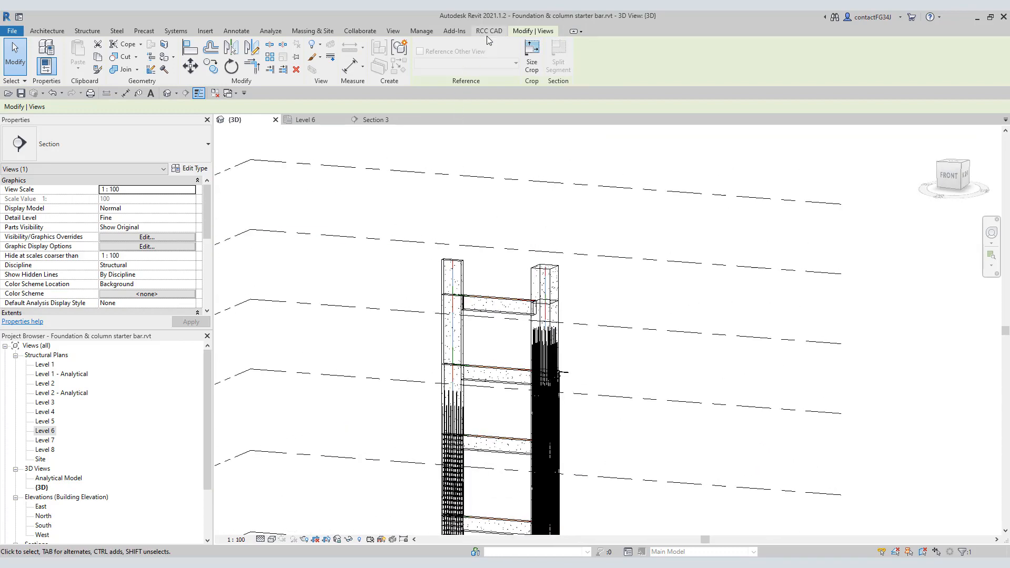
Start the next reduced-diameter column with 12R top bars and lap length 500.
left_click(81, 53)
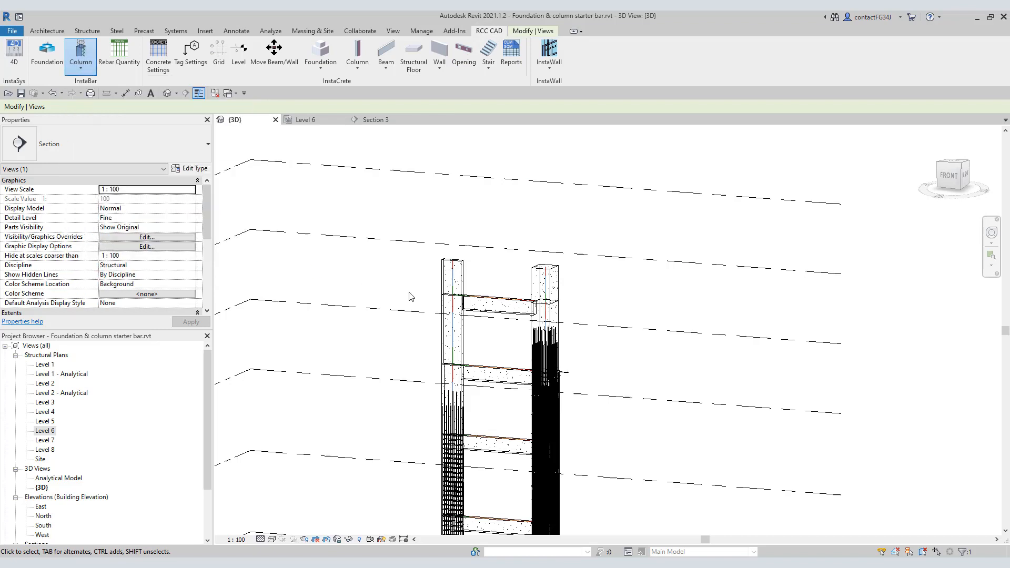
left_click(452, 329)
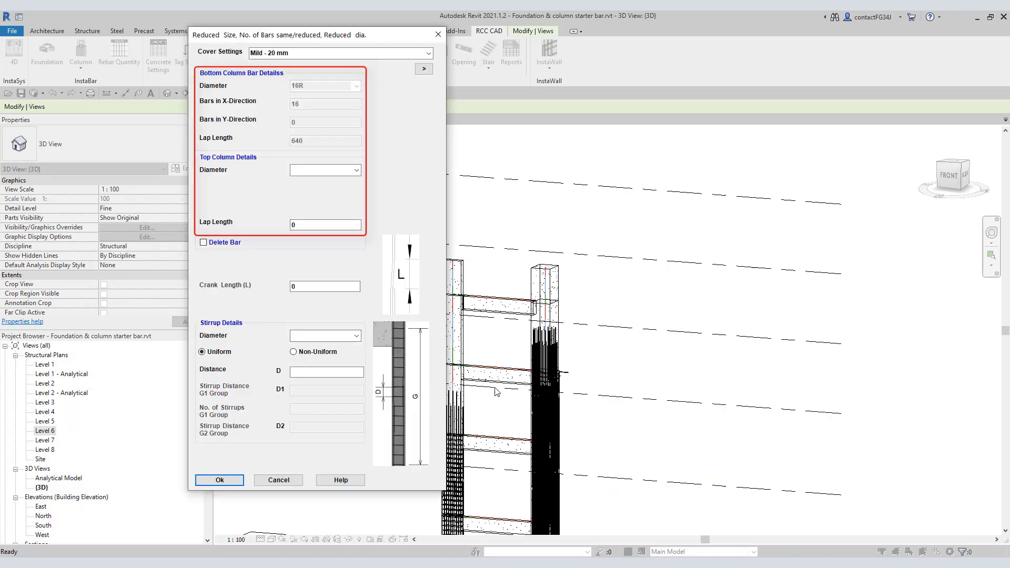
mouse_move(377, 185)
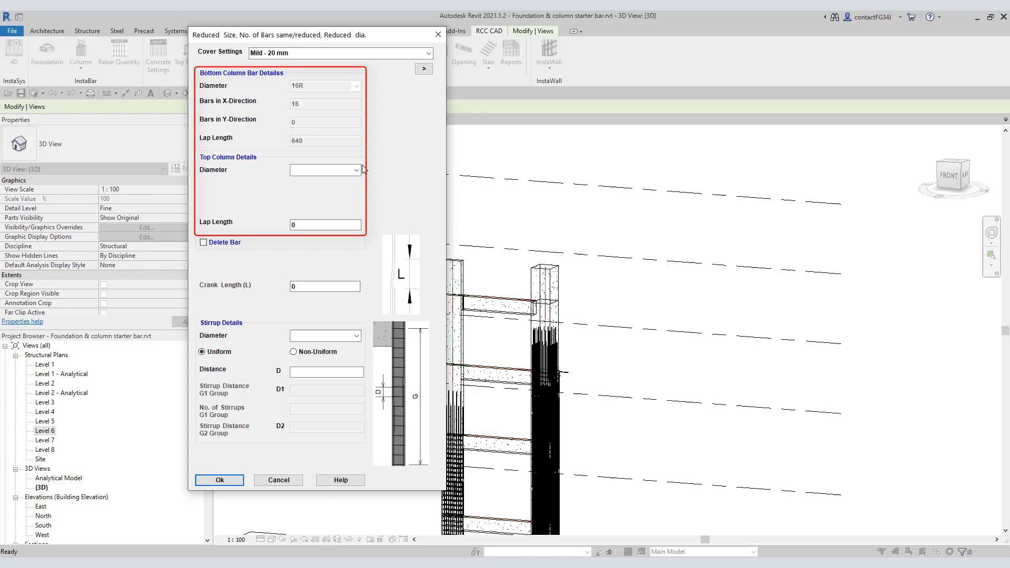
mouse_move(343, 157)
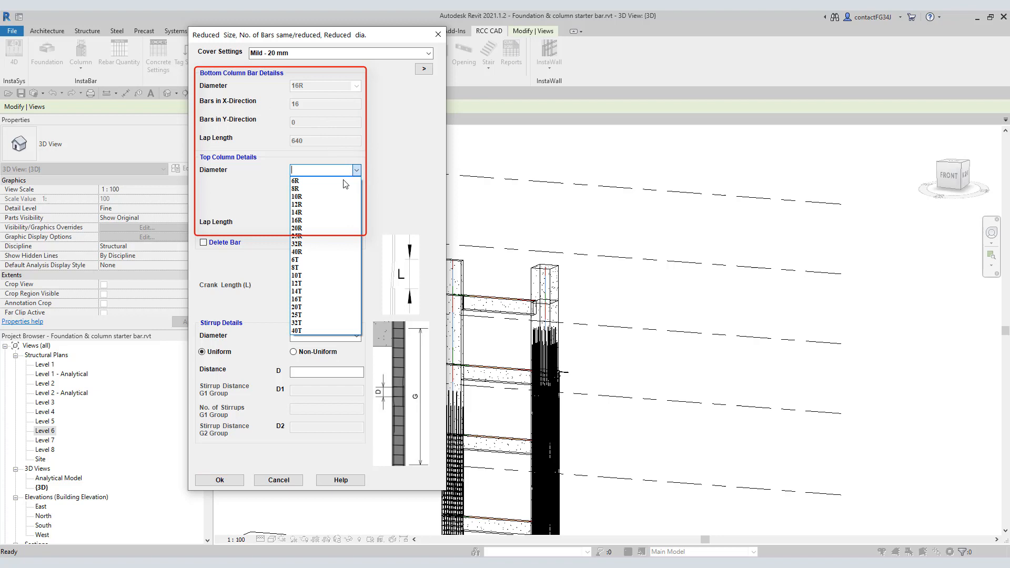
left_click(296, 205)
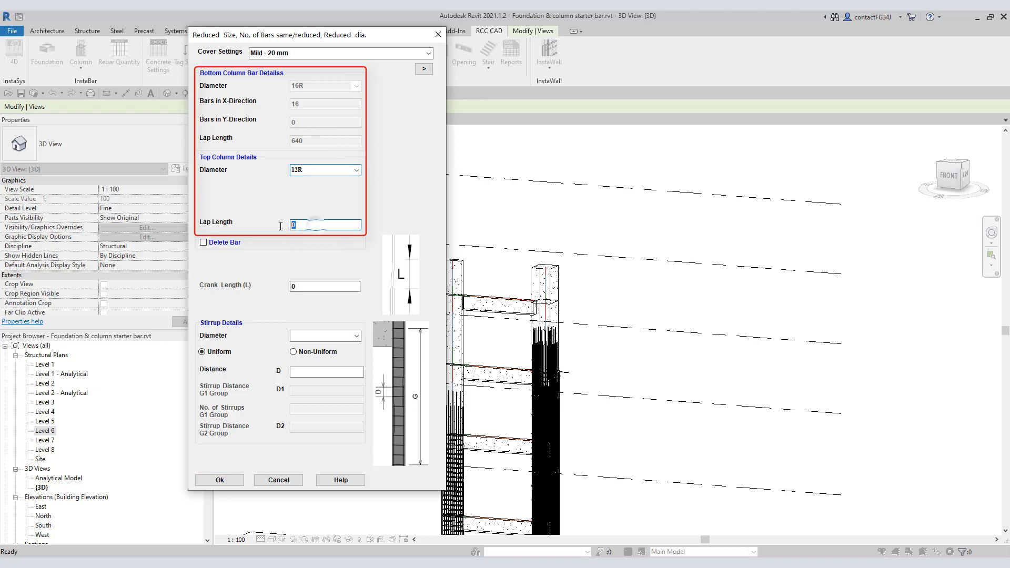
type("500")
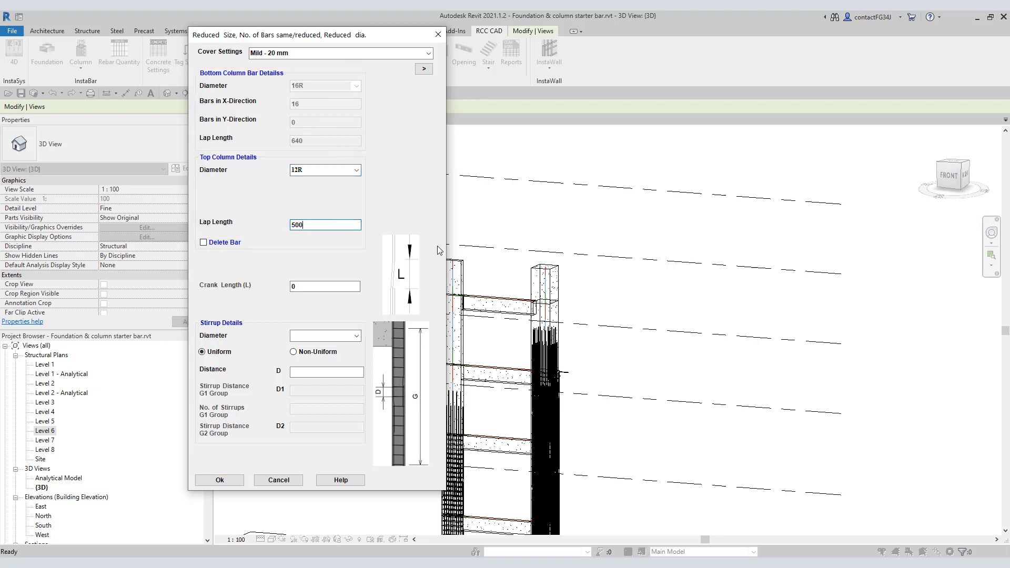
Set crank length 200 and 8R stirrups at 200, then generate the column reinforcement.
left_click(326, 286)
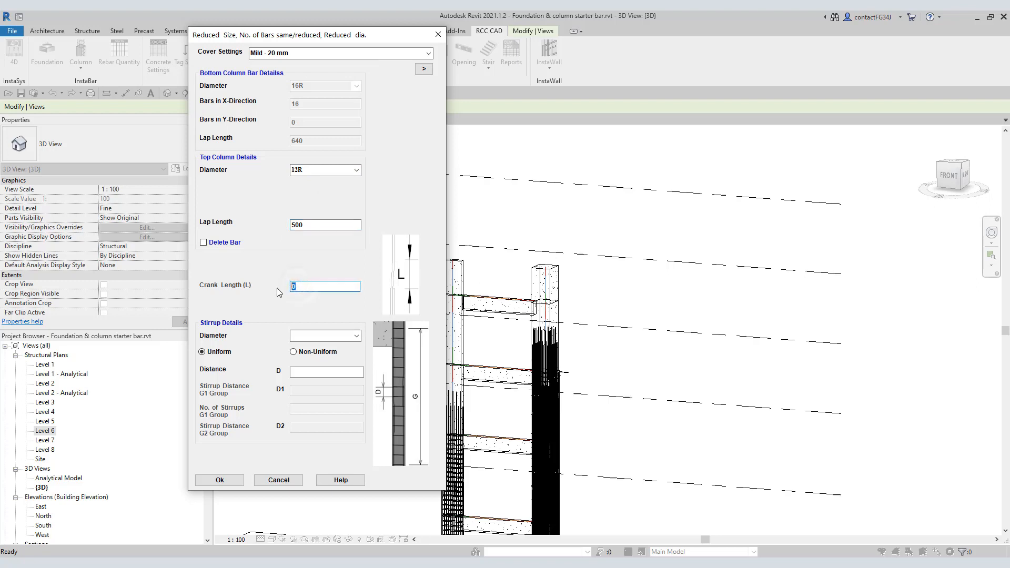
left_click(357, 336)
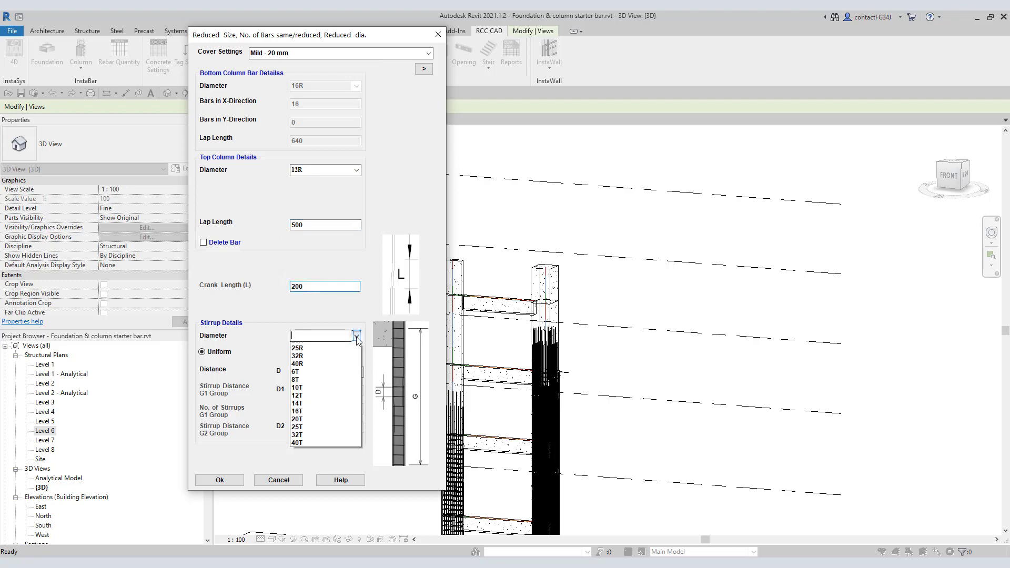
left_click(295, 379)
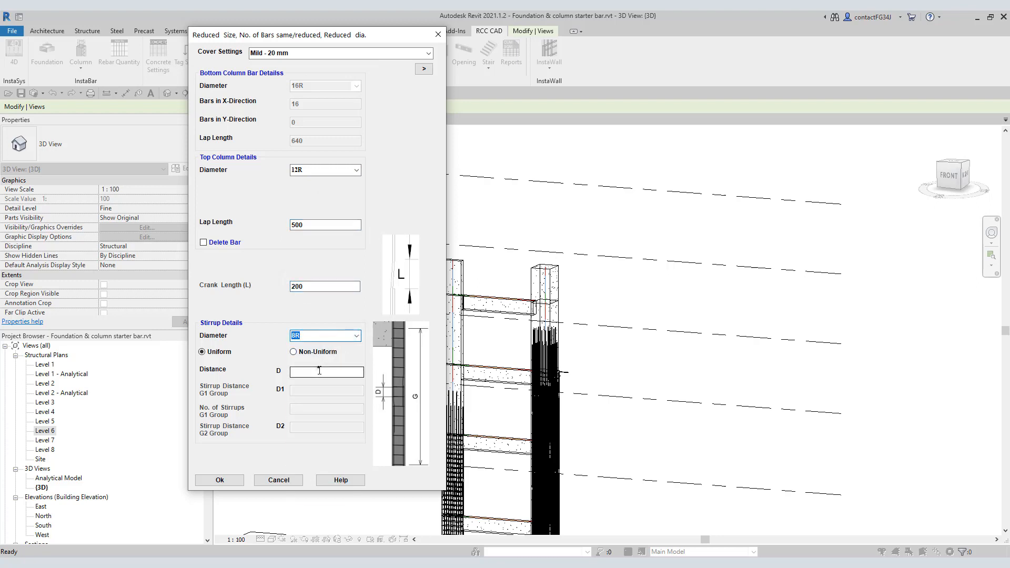
type("200")
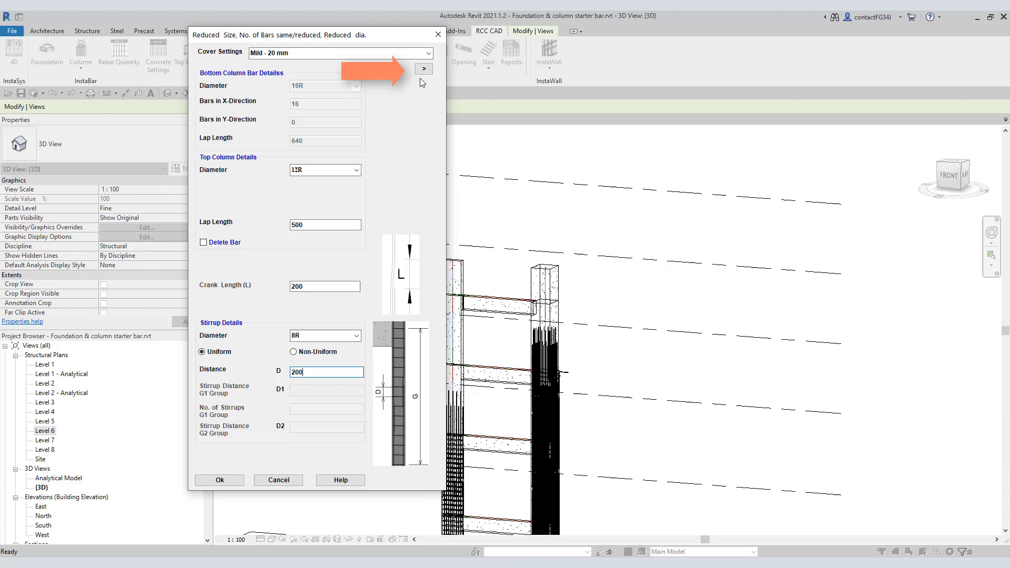
left_click(423, 69)
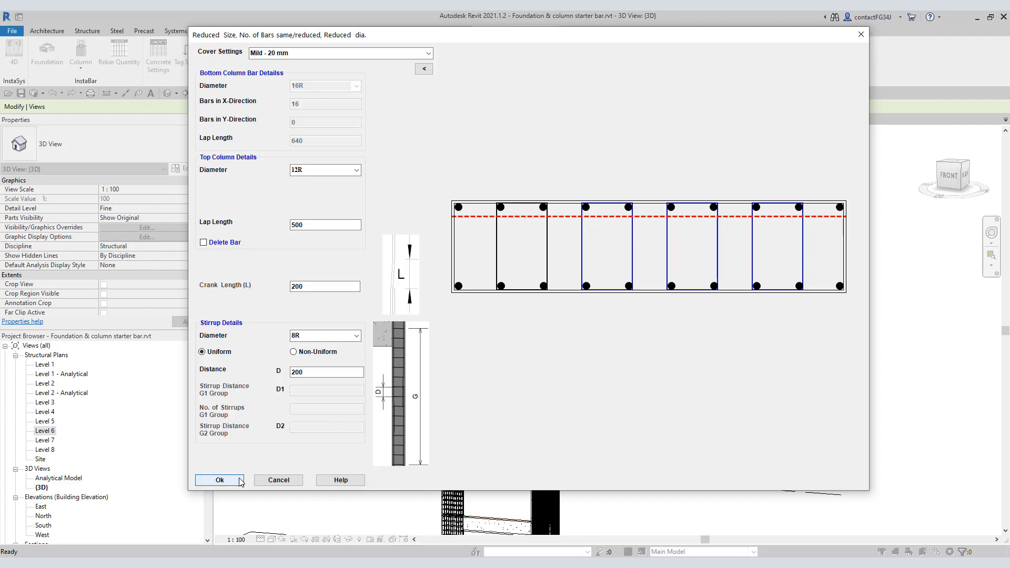
left_click(220, 480)
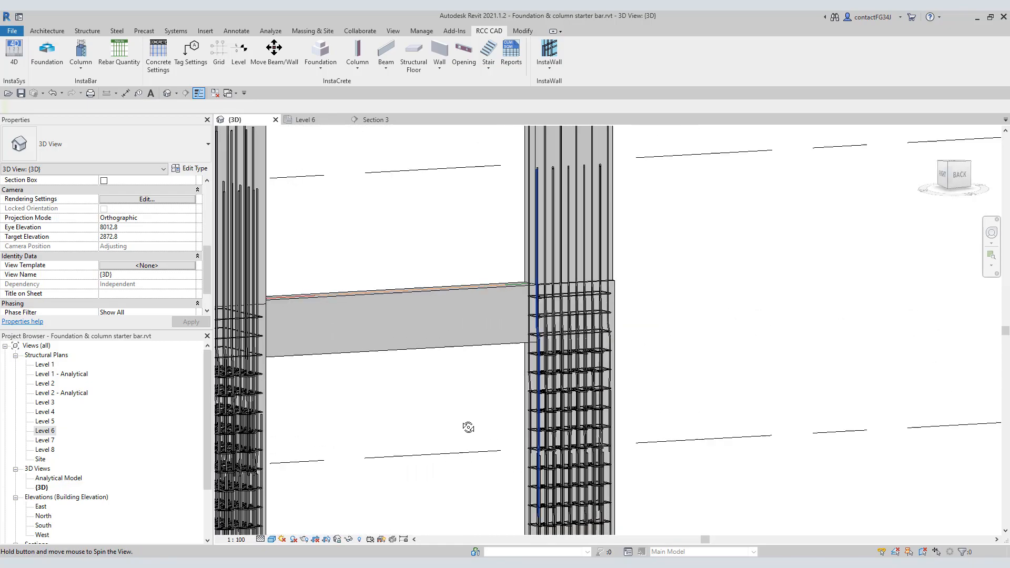
Orbit the 3D model to inspect the second tower's new bars and stirrups.
left_click_drag(468, 428, 592, 496)
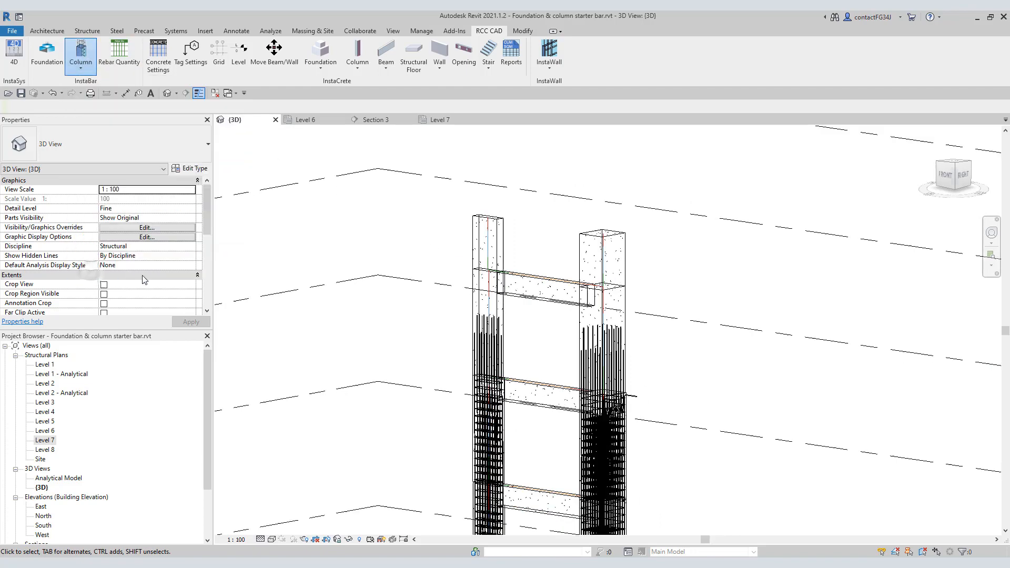
Reinforce the last column with 200 crank and 8R stirrups at 200, and generate it.
left_click(81, 52)
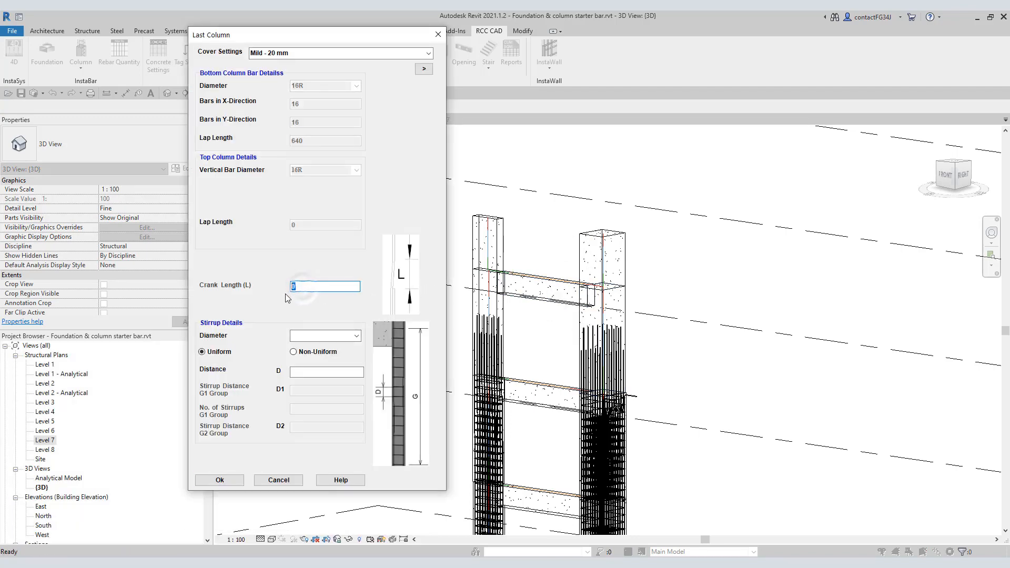
left_click(357, 336)
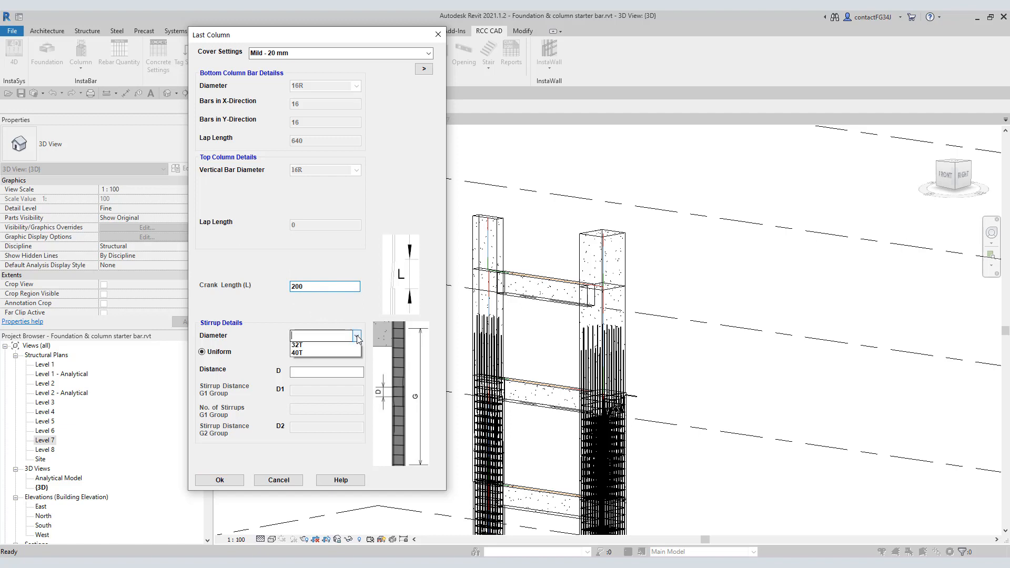
left_click(322, 335)
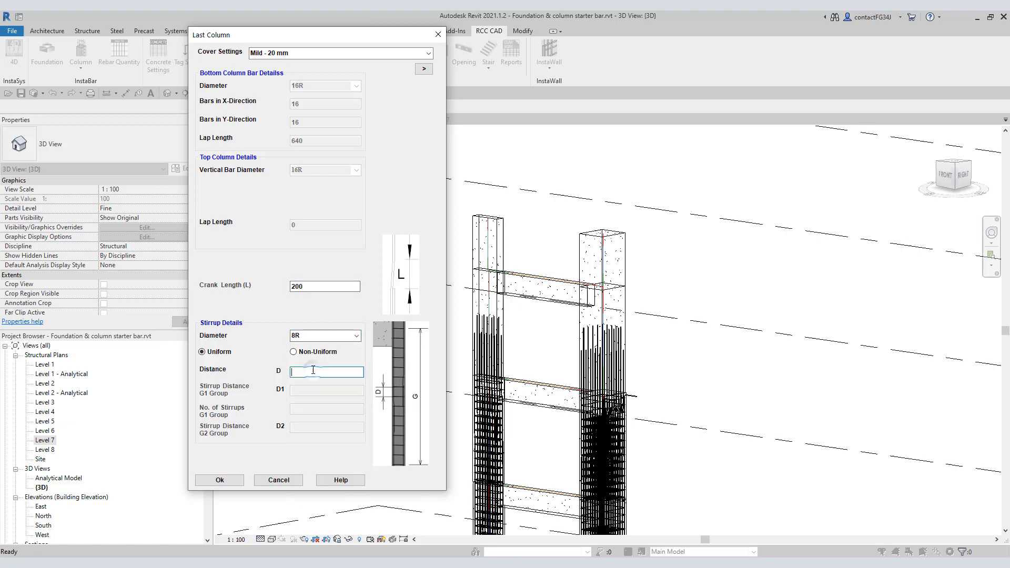
type("200")
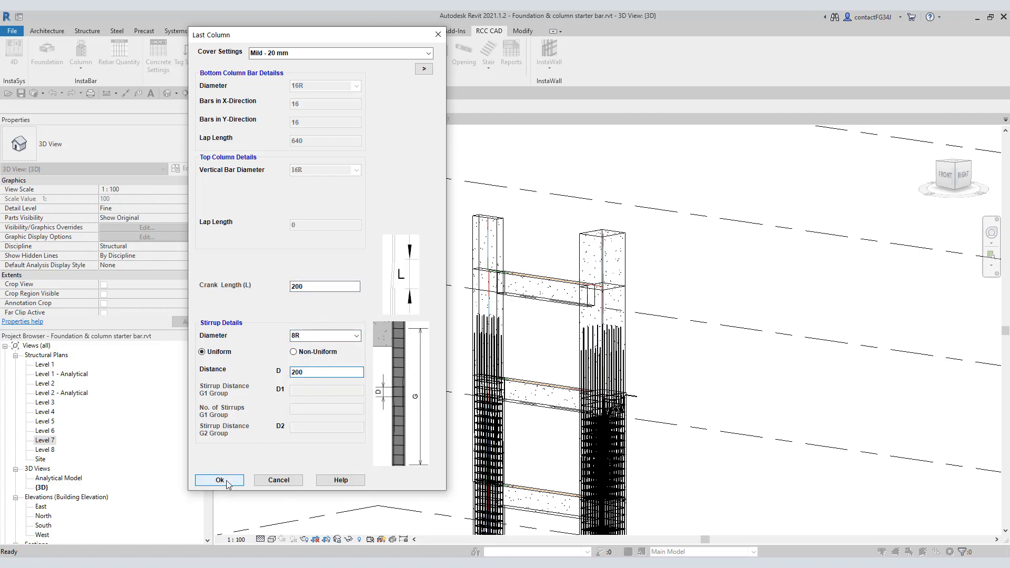
left_click(220, 479)
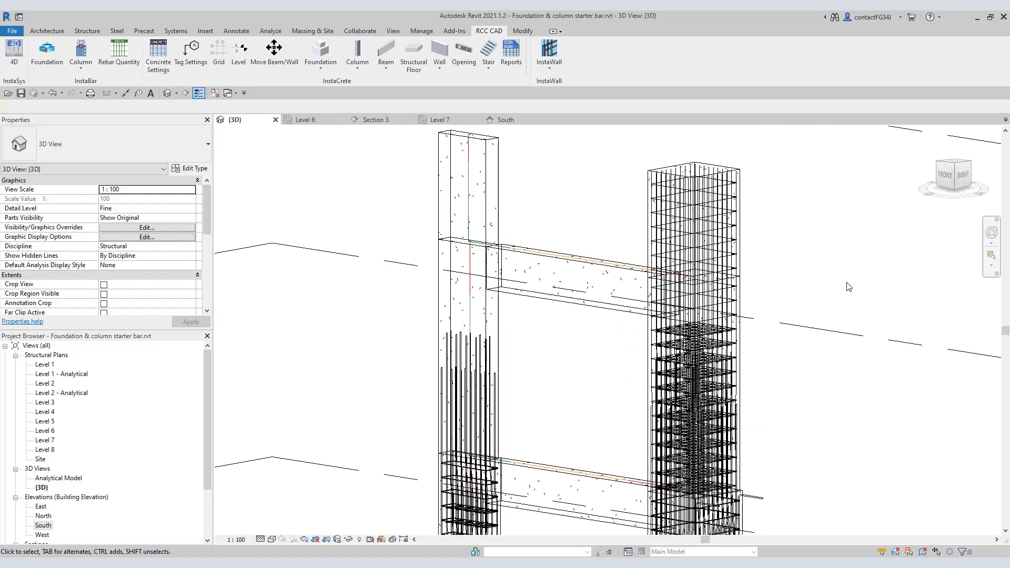
Switch to the Level 7 plan to check the top column's bars inside its stirrup.
left_click(441, 119)
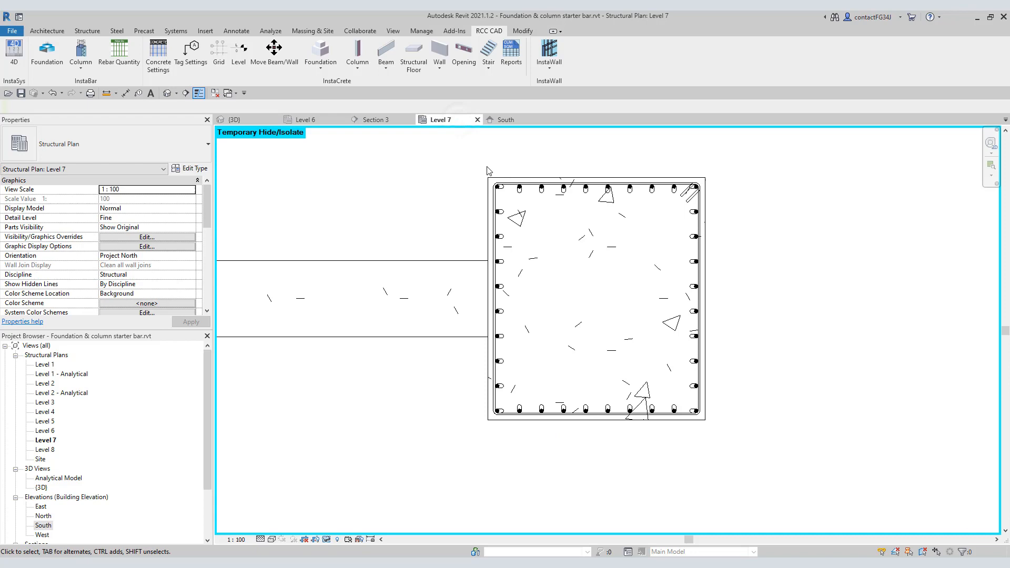